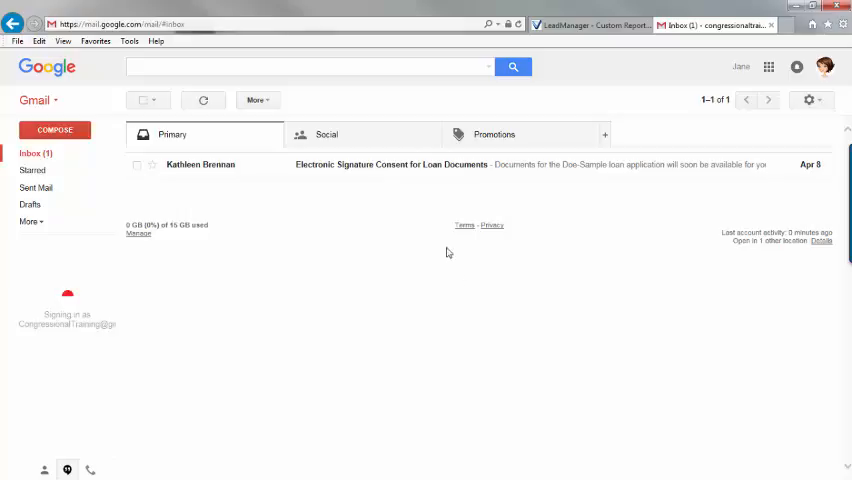
- Open the 'Electronic Signature Consent for Loan Documents' email from the Gmail inbox
click(390, 164)
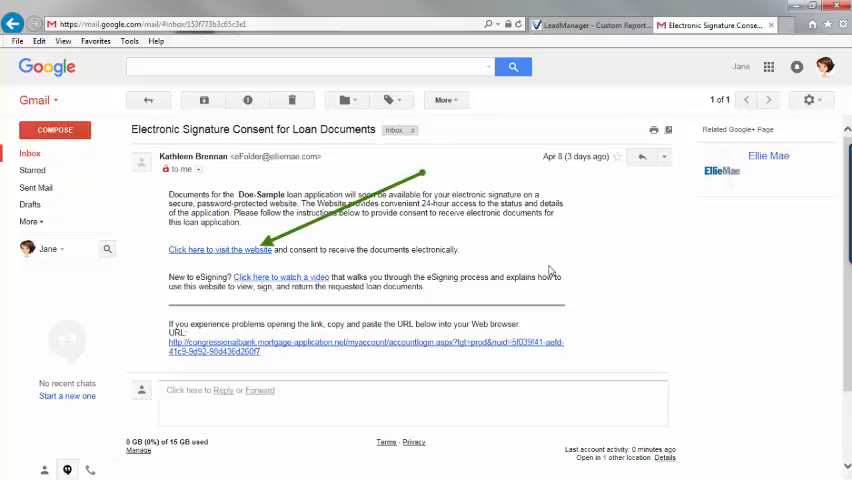
mouse_move(232, 250)
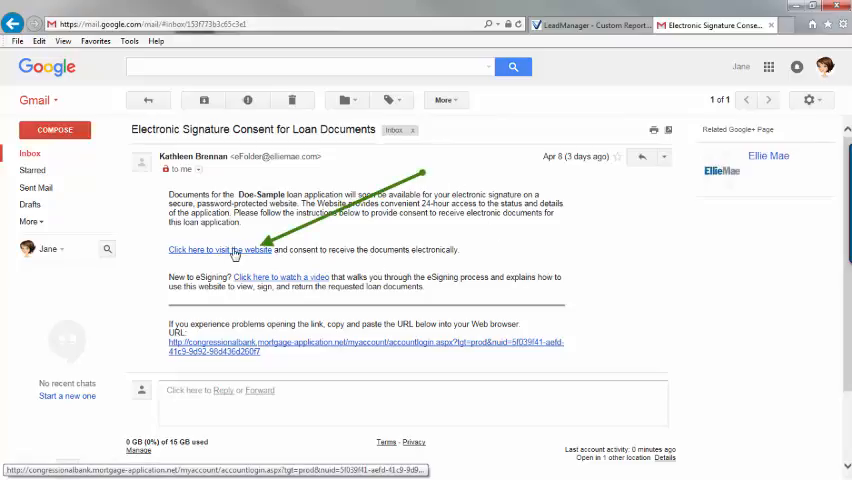
- Follow the email link and create an account with address 123, name Jane Does and a password
click(214, 250)
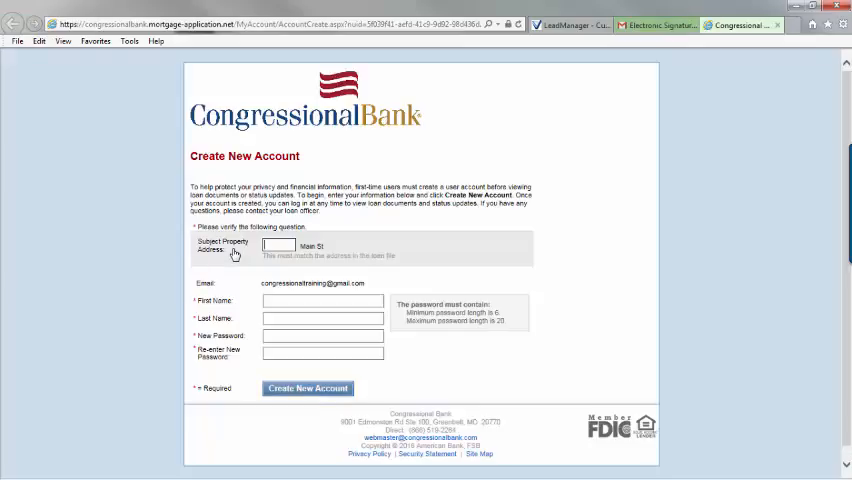
click(280, 246)
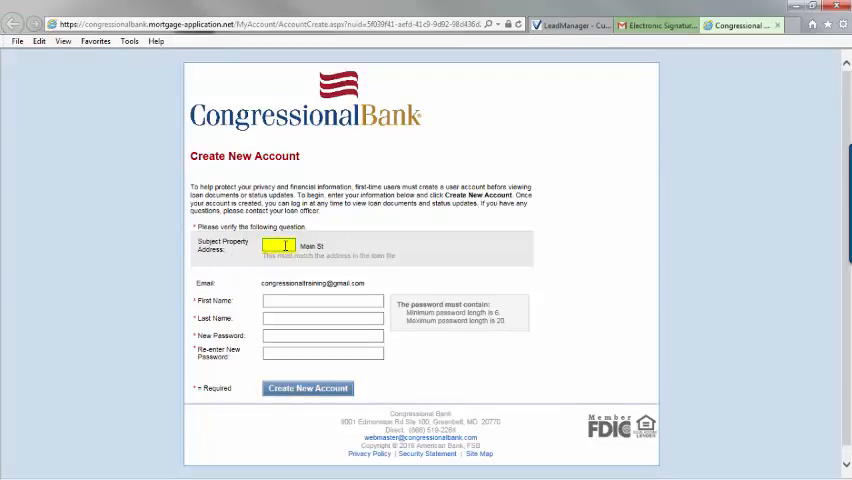
text(123)
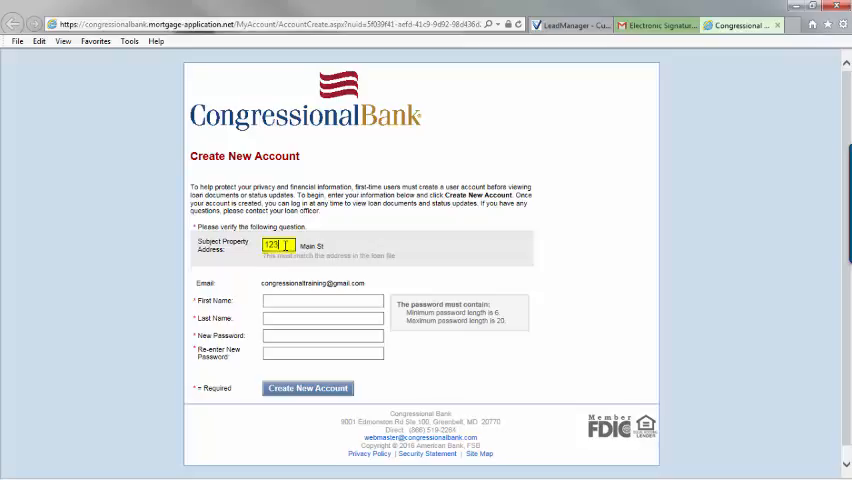
text(Jane)
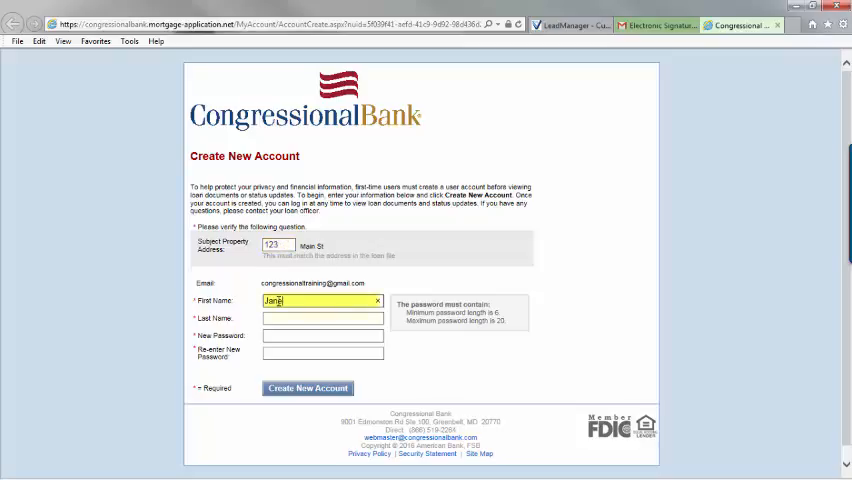
text(Does-Sa)
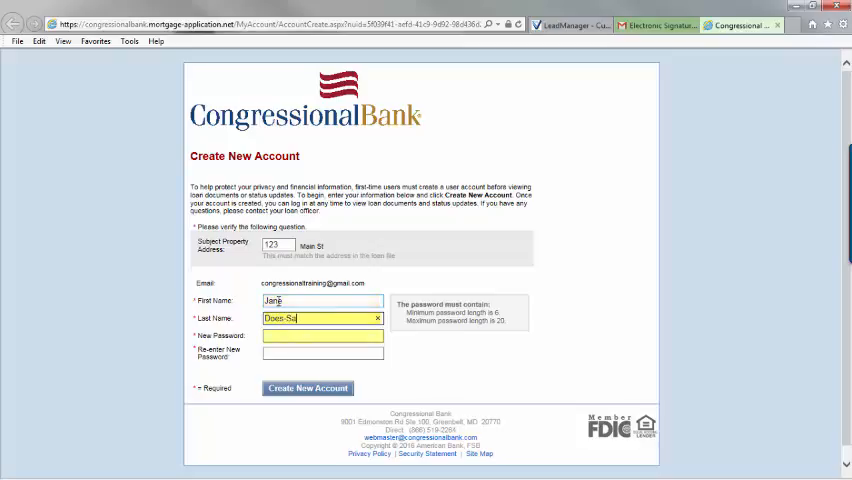
text(•••)
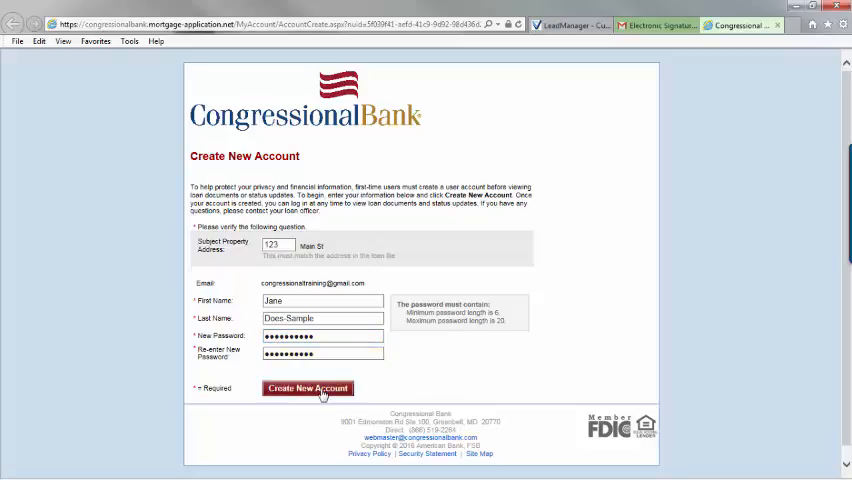
click(308, 388)
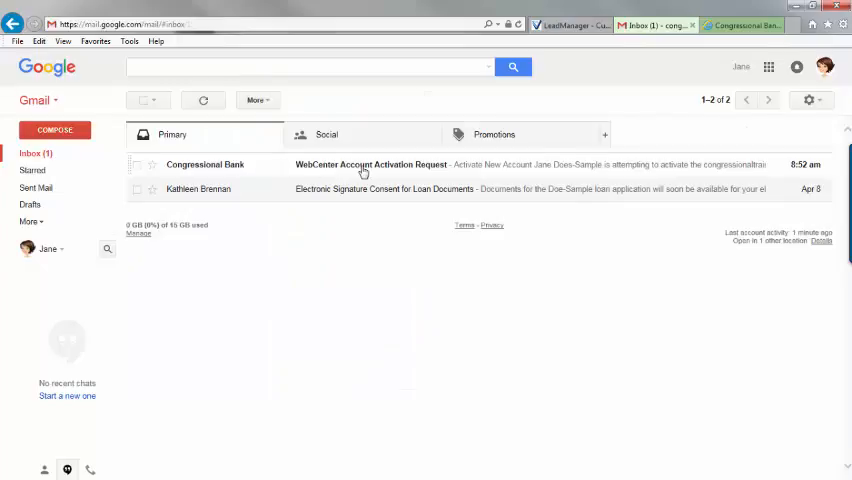
- Open the WebCenter Account Activation Request email and follow its activation link
click(370, 164)
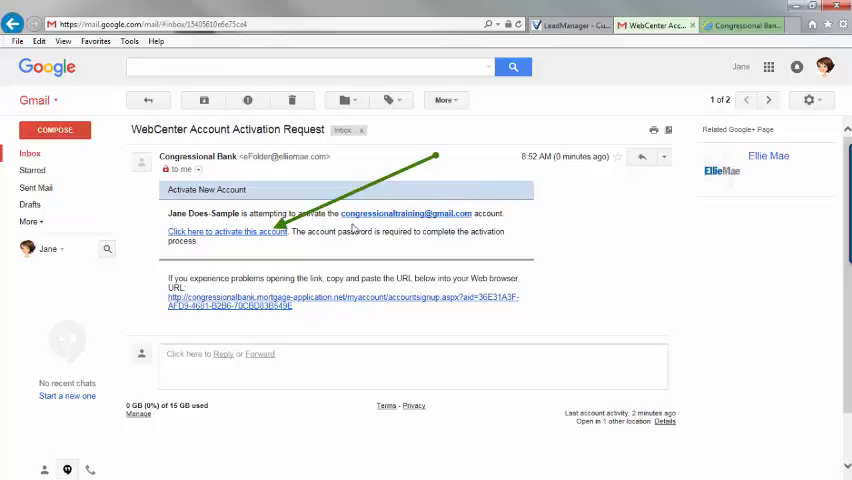
click(228, 232)
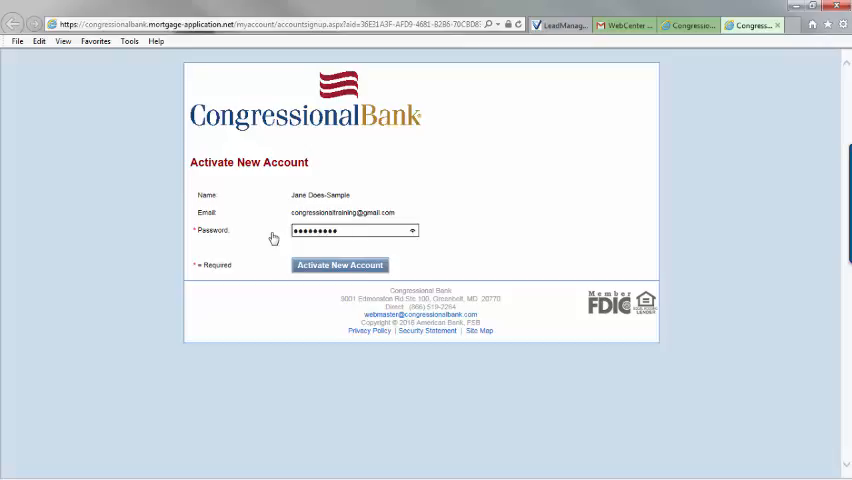
mouse_move(340, 264)
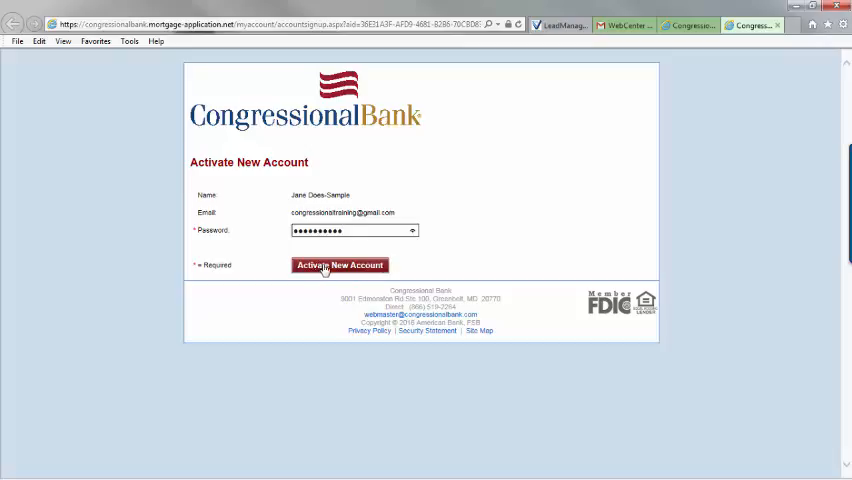
- Activate the new account, landing on Jane Does-Sample's Loan Detail page
click(340, 264)
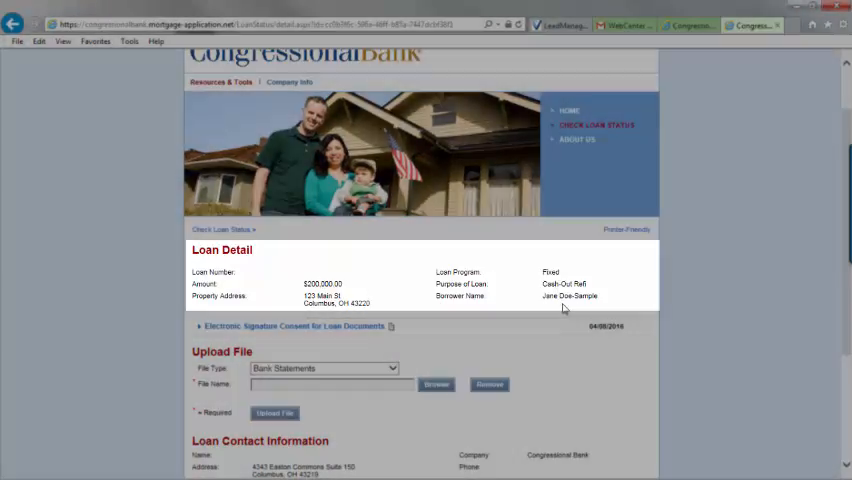
- Expand the Electronic Signature Consent section and show Jane Doe-Sample's disclosure details
scroll(down, 3)
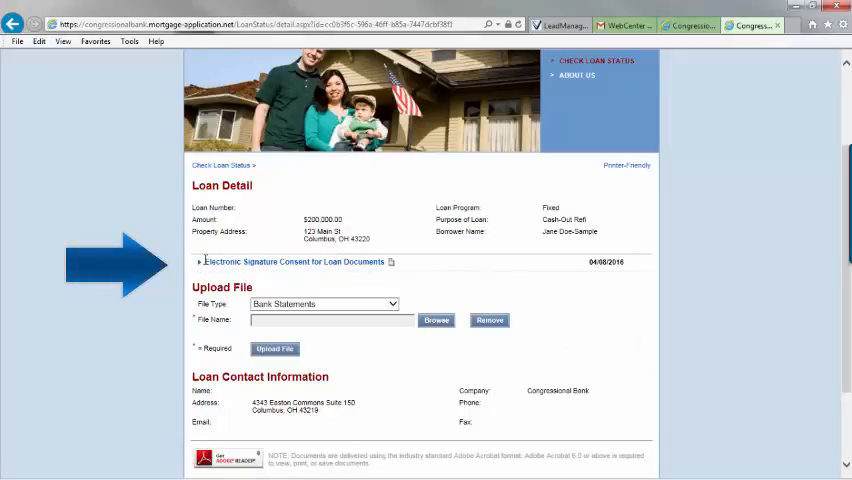
click(204, 262)
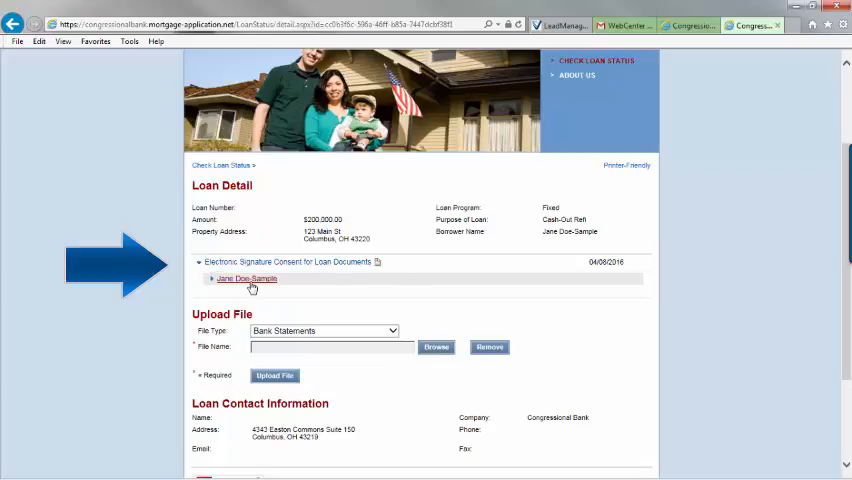
click(246, 280)
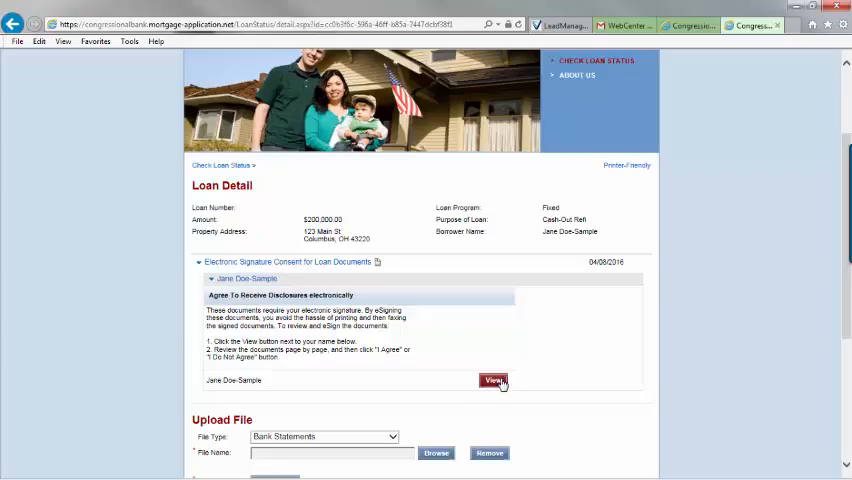
- View the eDisclosure Agreement and read through it to its end
click(496, 380)
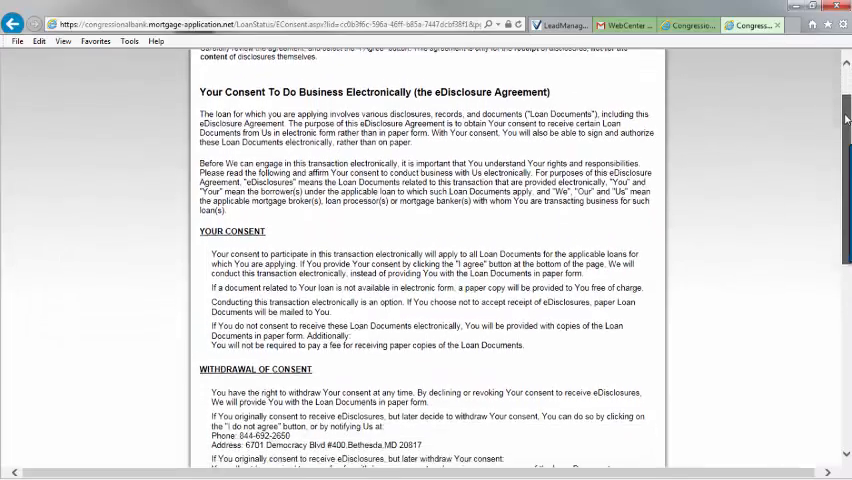
scroll(down, 3)
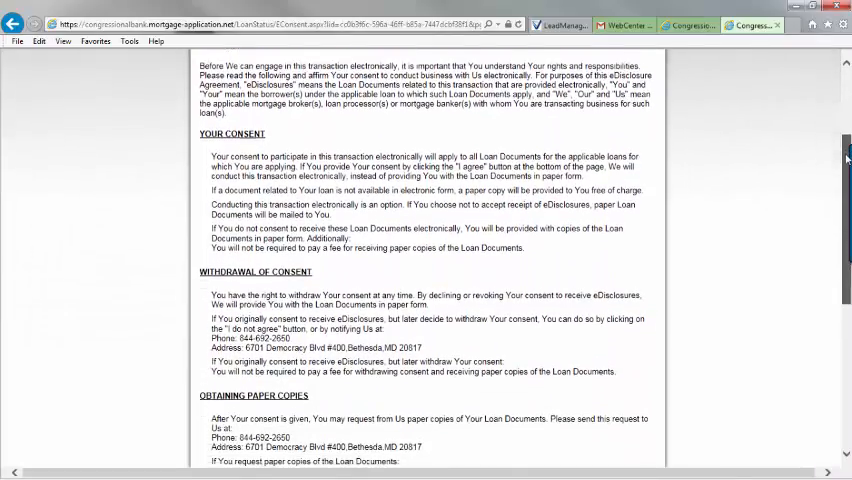
scroll(down, 3)
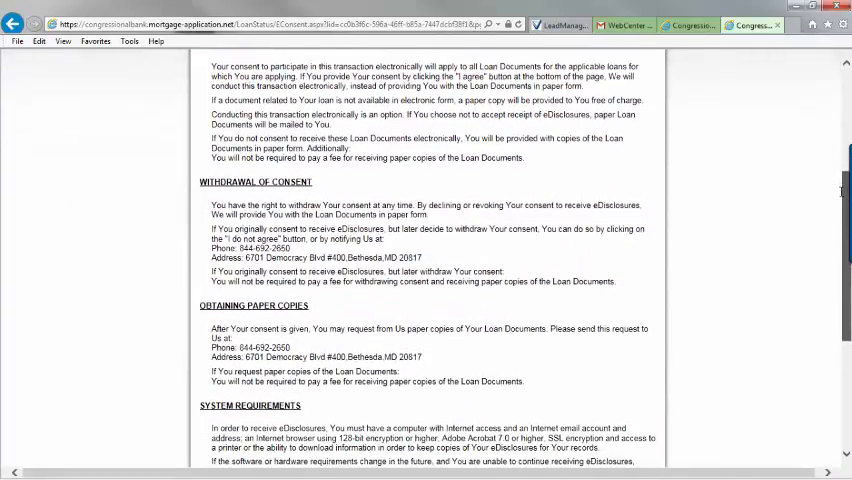
scroll(down, 3)
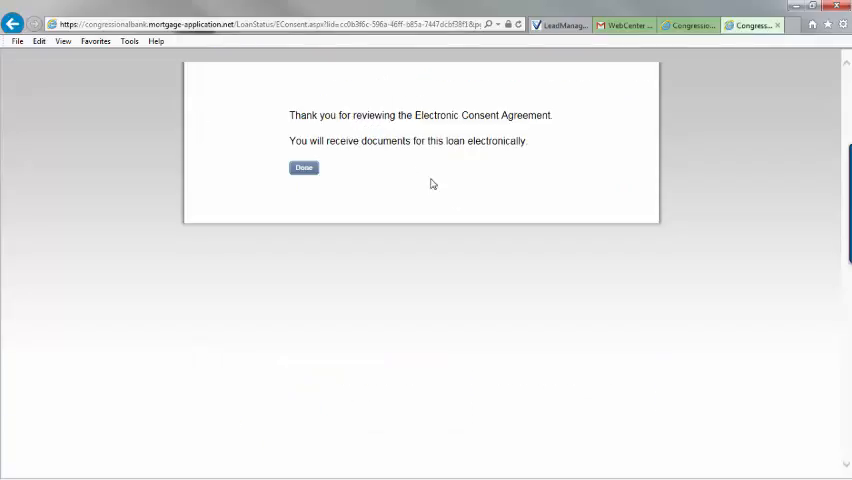
- Close the confirmation and expand the consent section to see the green Consent Accepted check
click(304, 168)
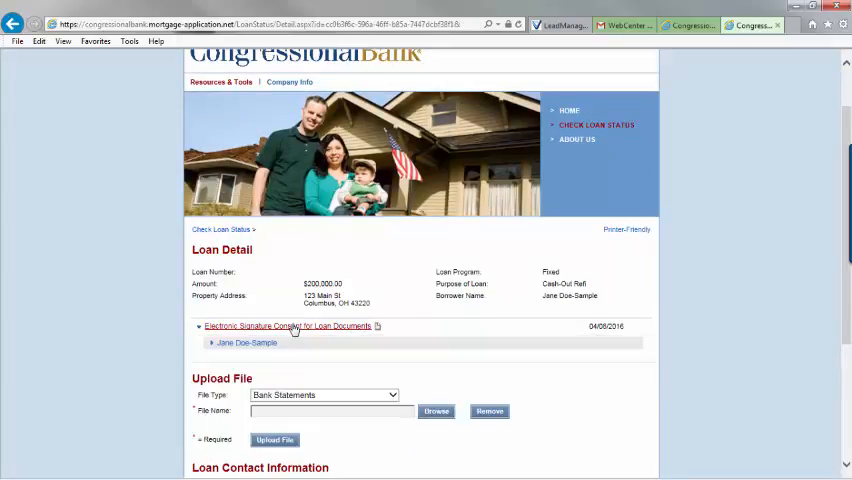
click(244, 344)
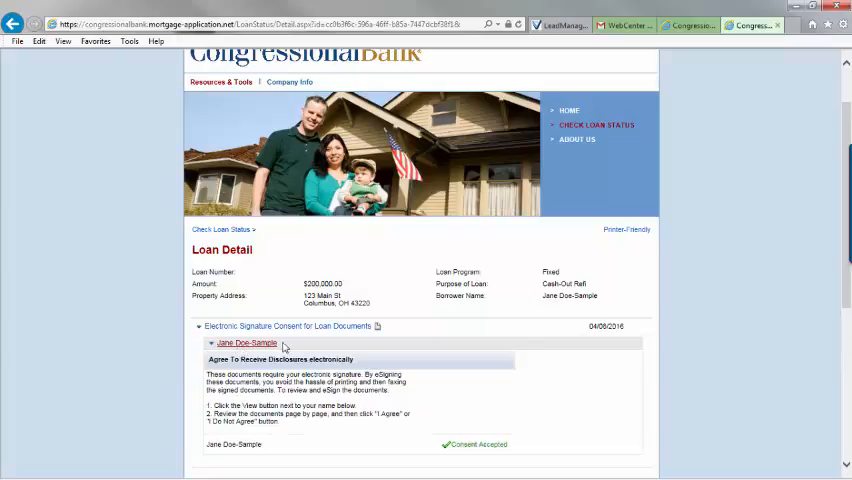